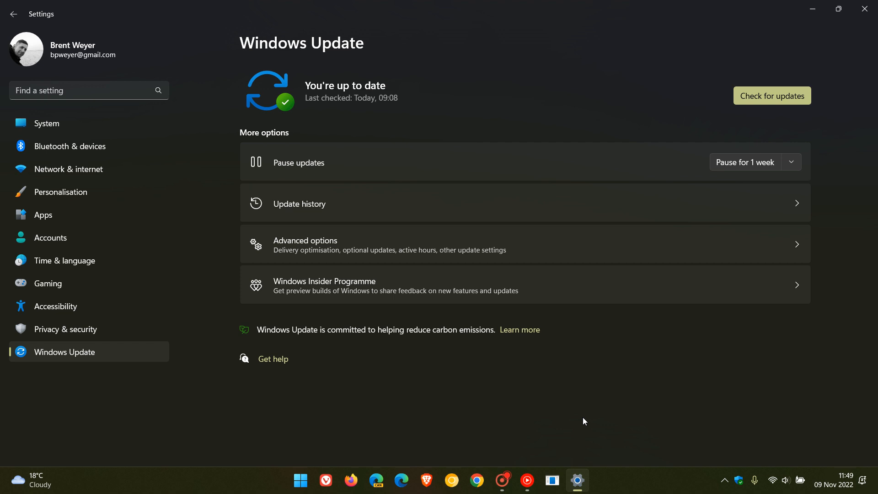
mouse_move(653, 376)
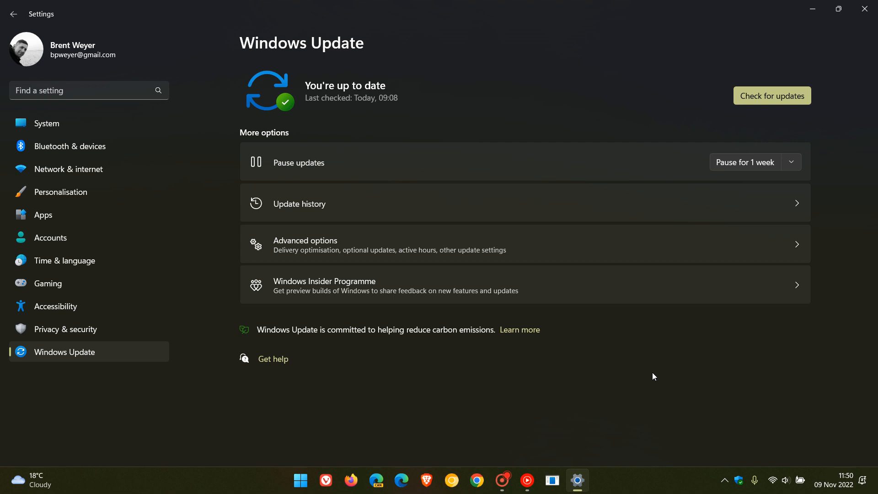
mouse_move(616, 147)
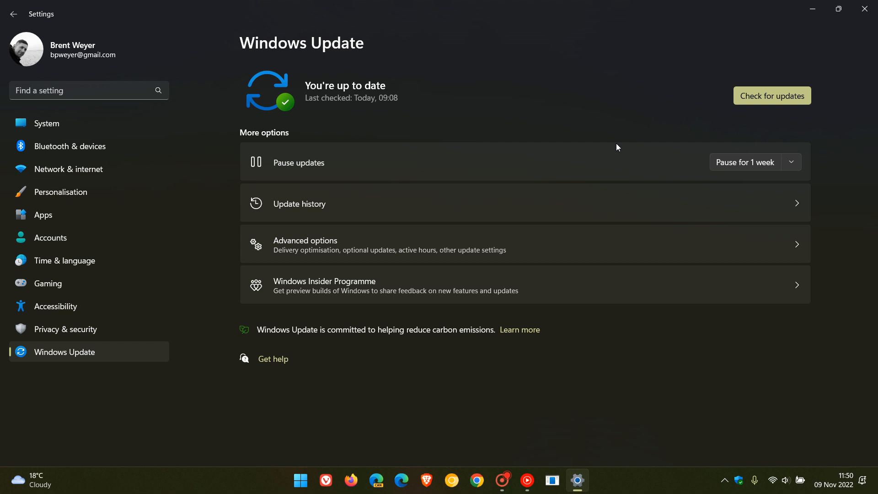
mouse_move(584, 244)
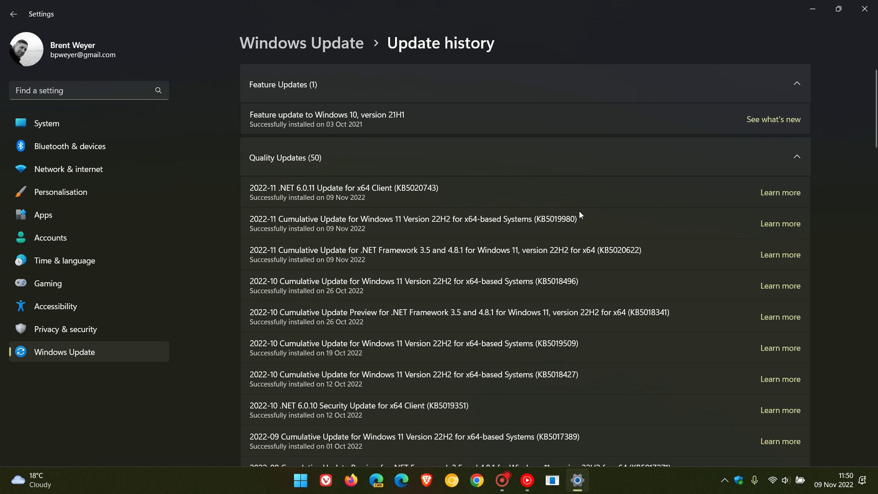
mouse_move(598, 214)
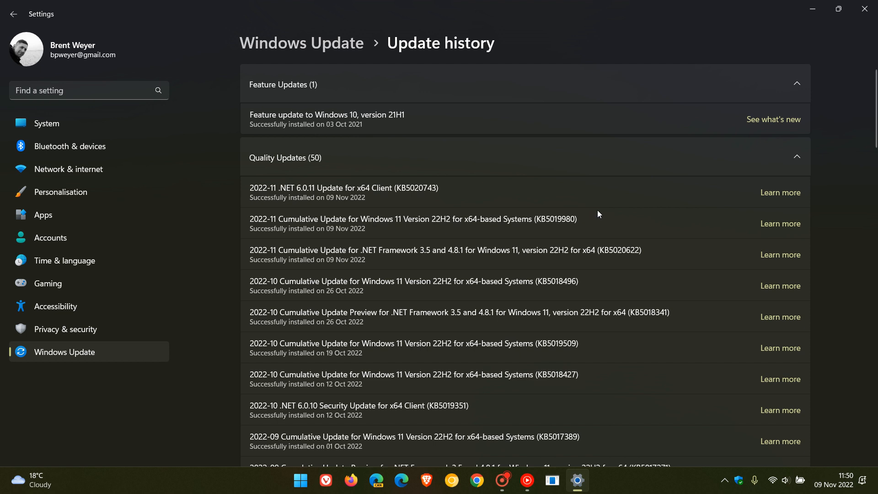
mouse_move(550, 236)
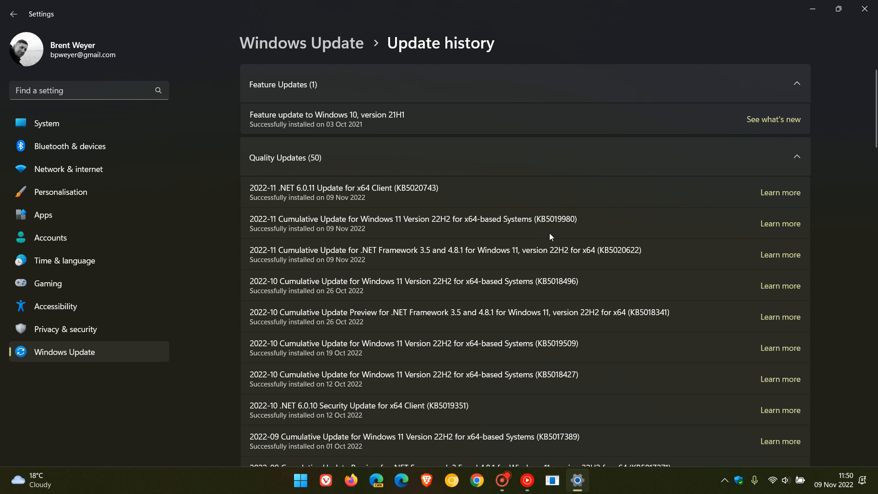
mouse_move(585, 230)
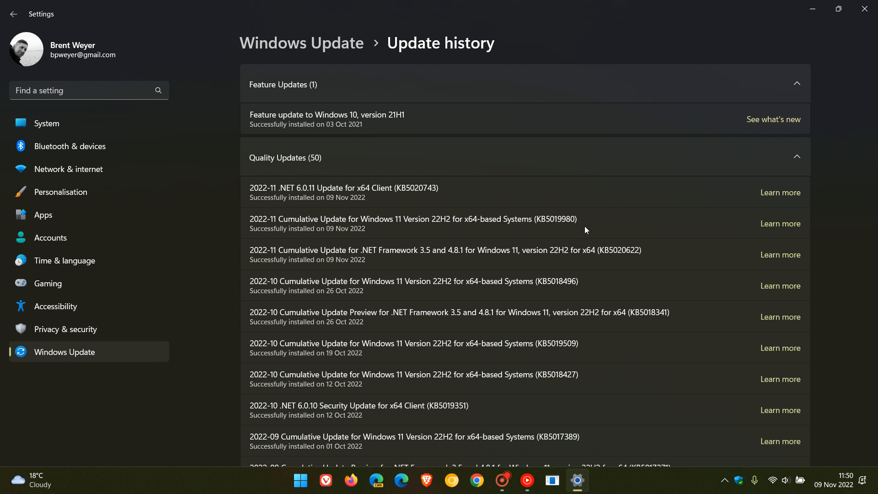
mouse_move(601, 216)
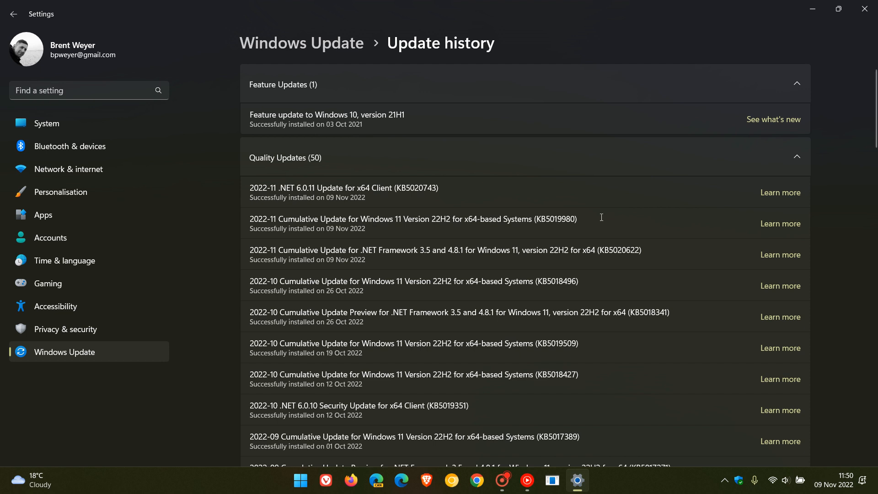
mouse_move(609, 214)
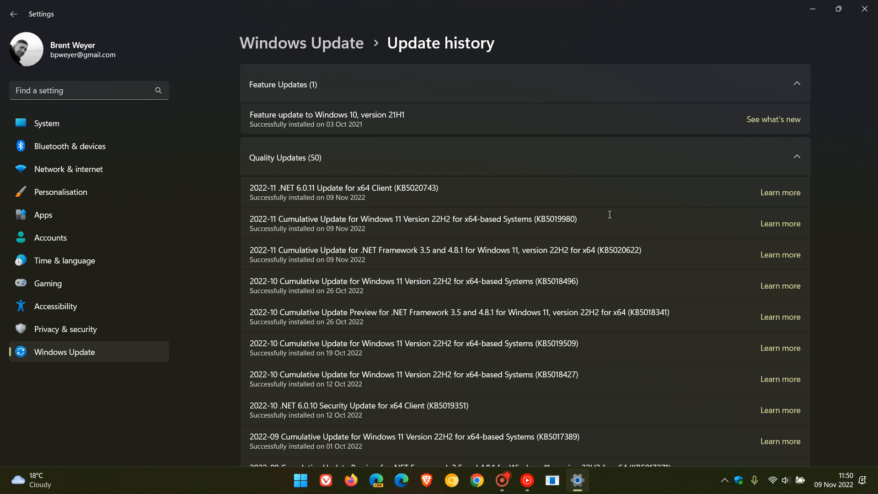
mouse_move(599, 221)
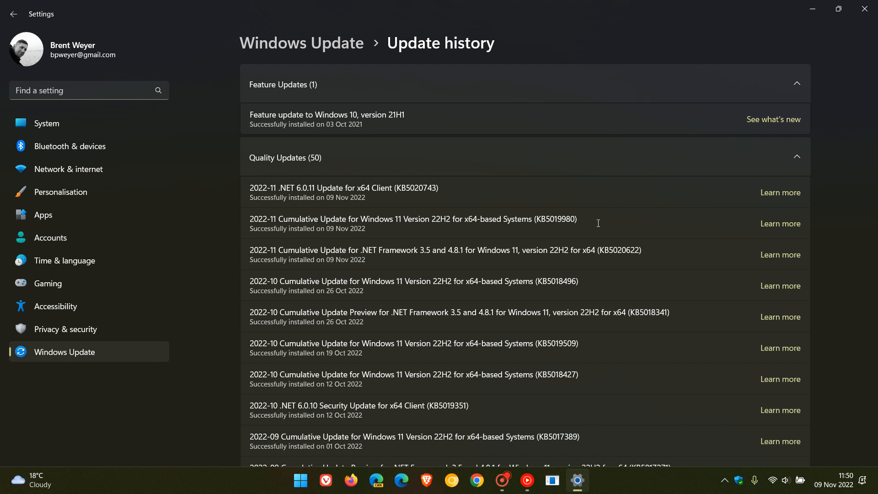
mouse_move(618, 220)
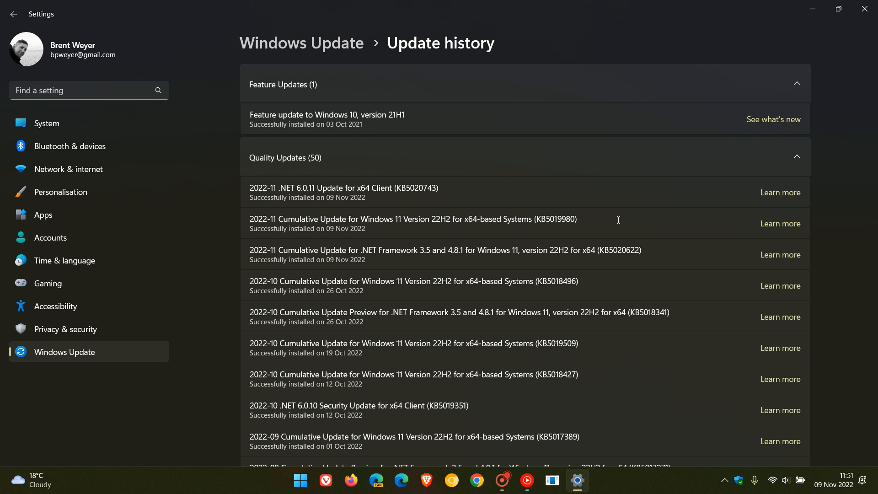
mouse_move(607, 224)
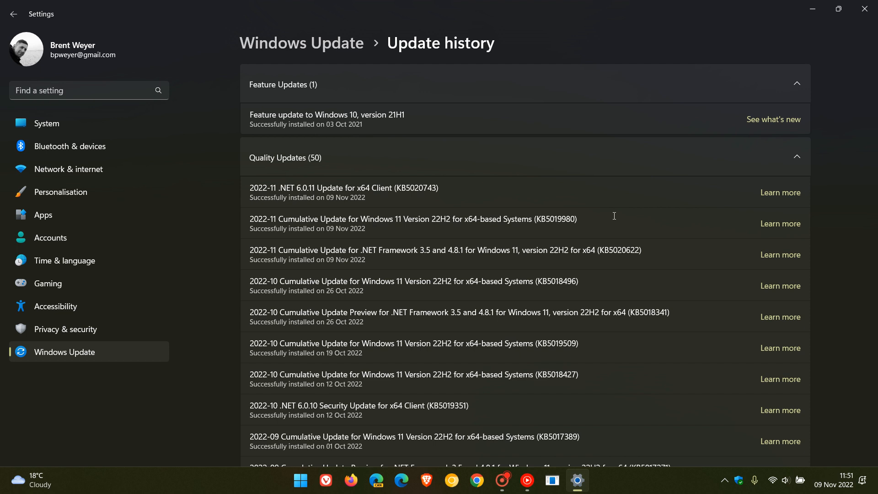
mouse_move(639, 214)
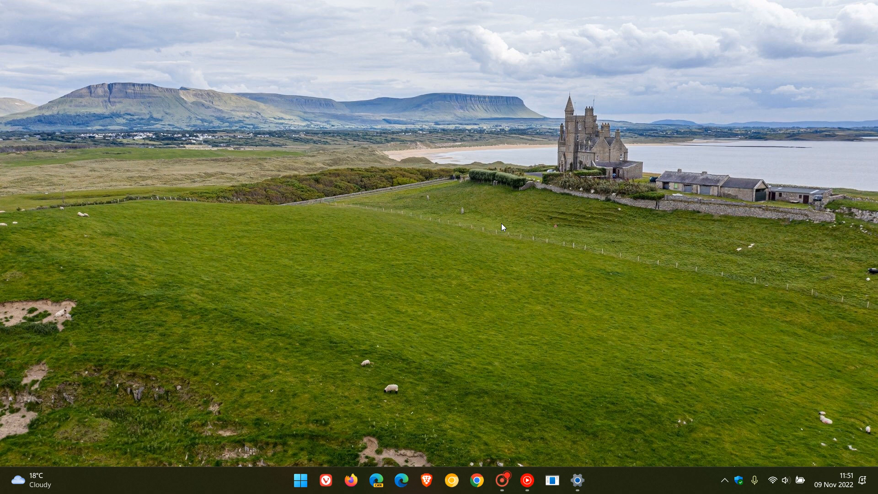
mouse_move(425, 150)
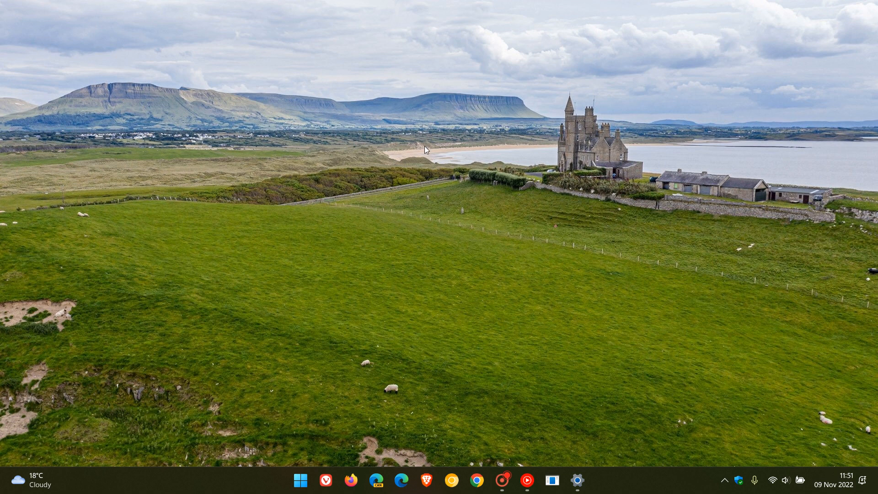
left_click(577, 480)
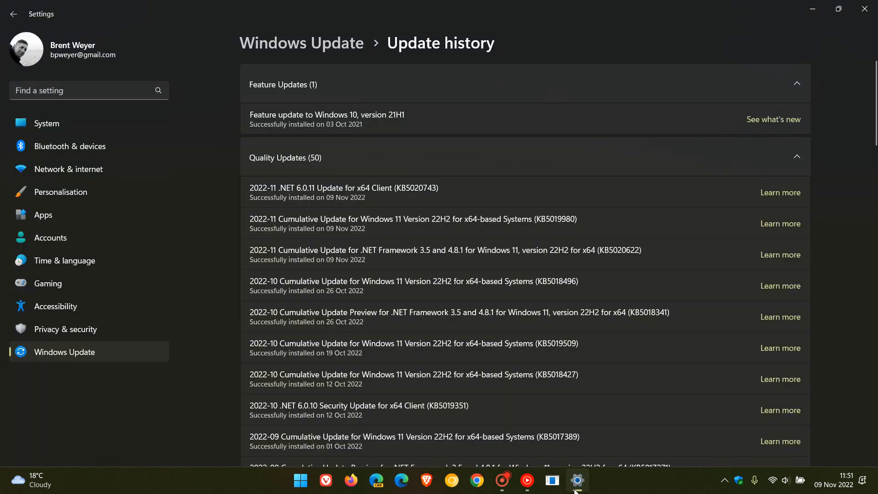
mouse_move(657, 371)
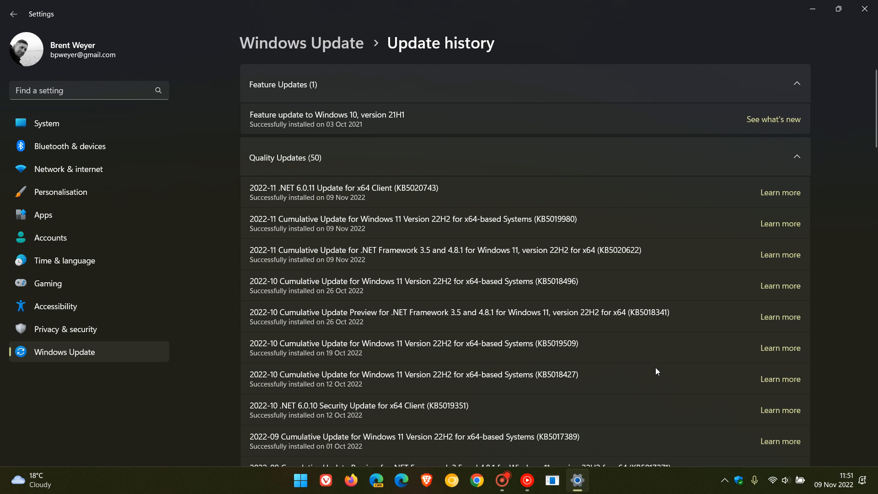
mouse_move(619, 278)
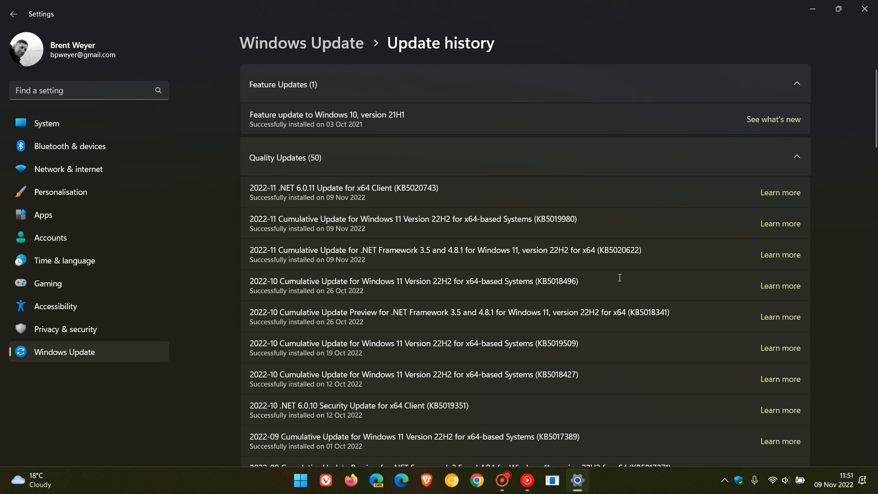
mouse_move(520, 291)
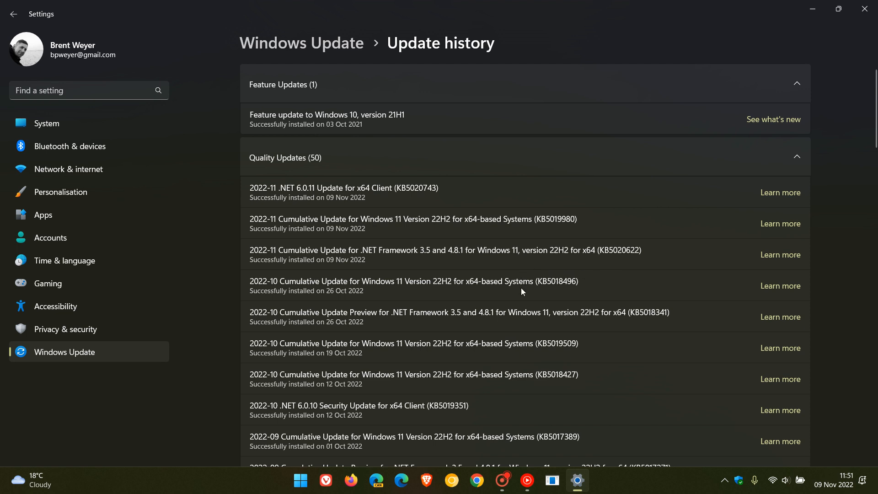
mouse_move(491, 302)
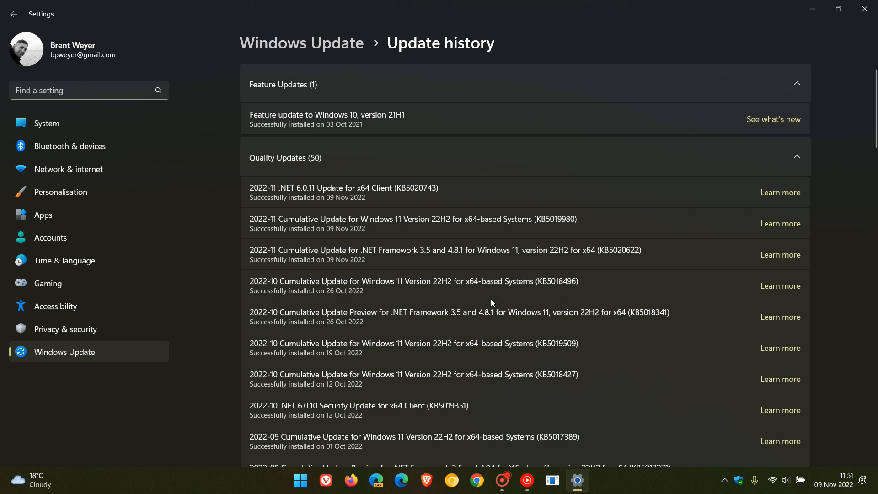
mouse_move(597, 281)
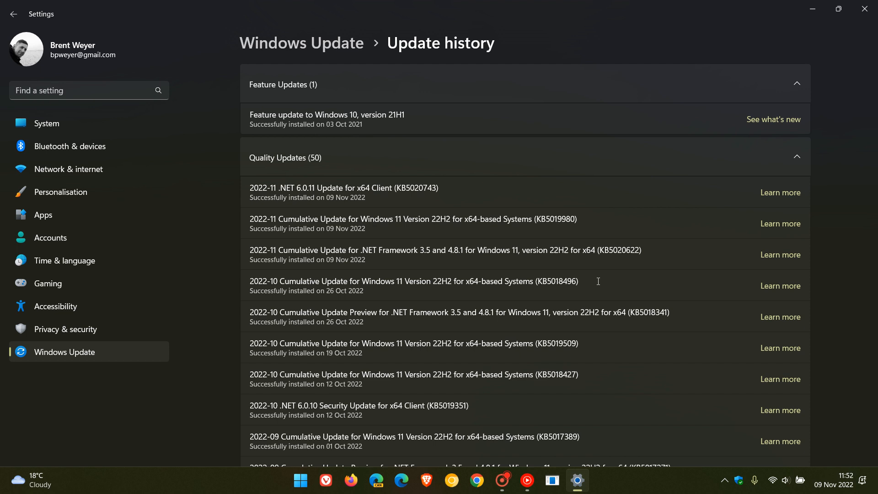
mouse_move(597, 290)
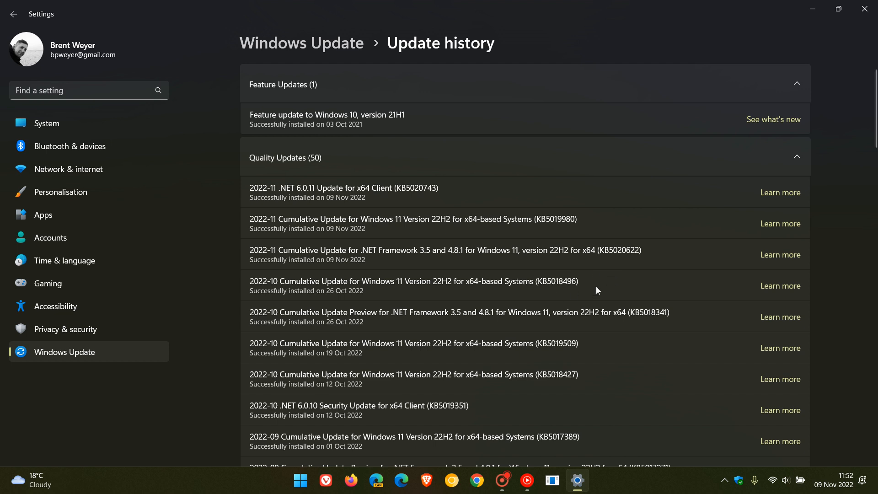
mouse_move(601, 278)
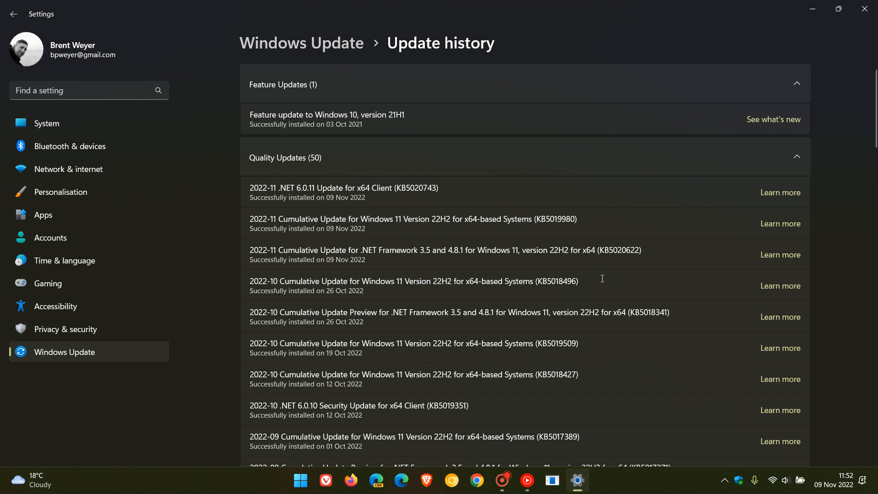
mouse_move(603, 217)
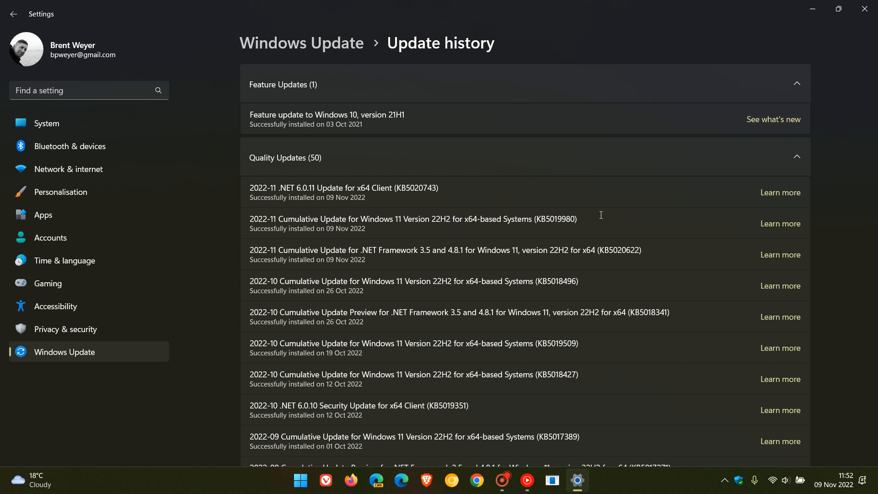
mouse_move(794, 16)
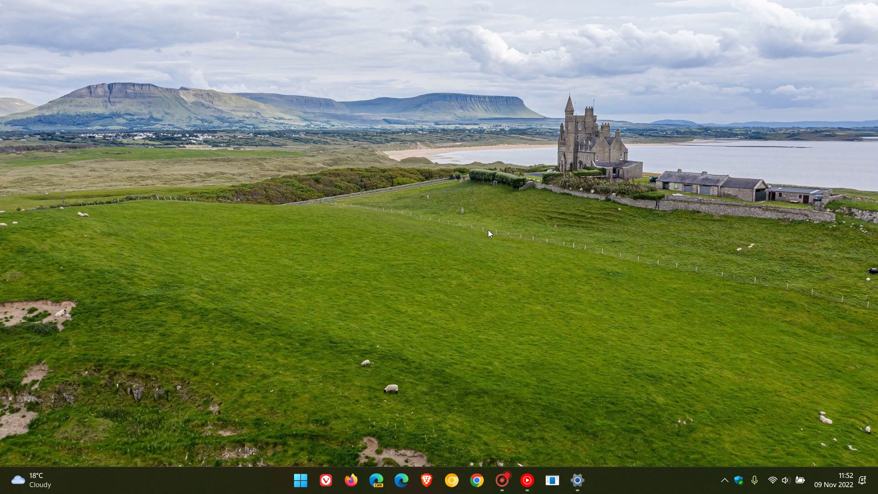
mouse_move(565, 238)
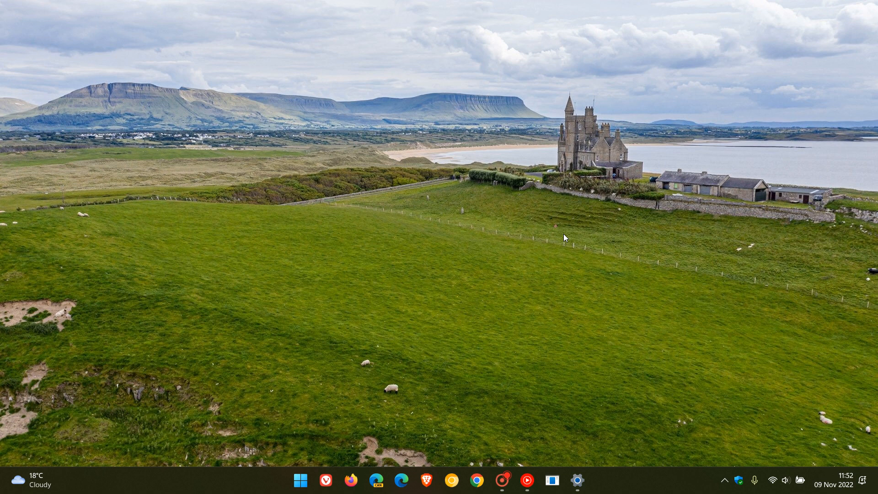
mouse_move(575, 245)
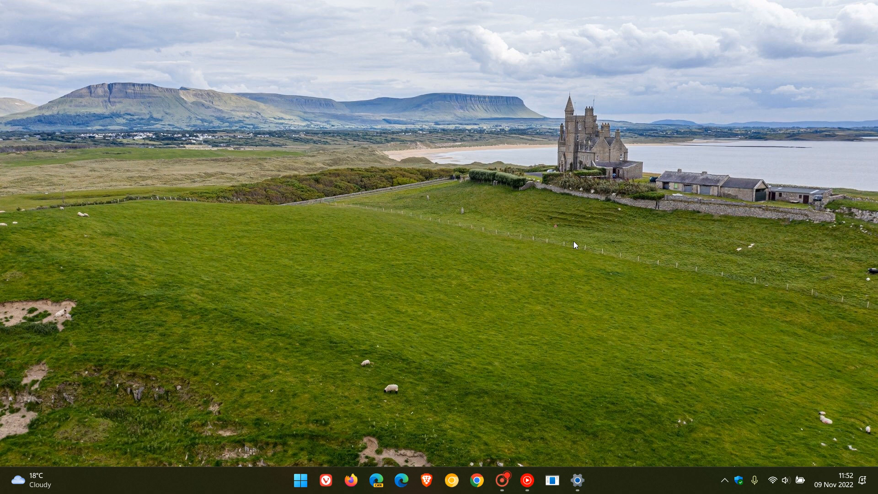
right_click(640, 480)
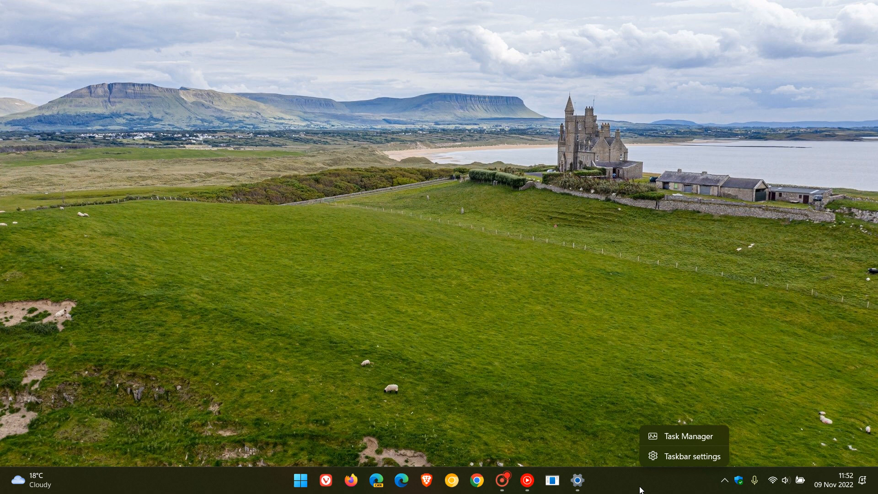
mouse_move(688, 435)
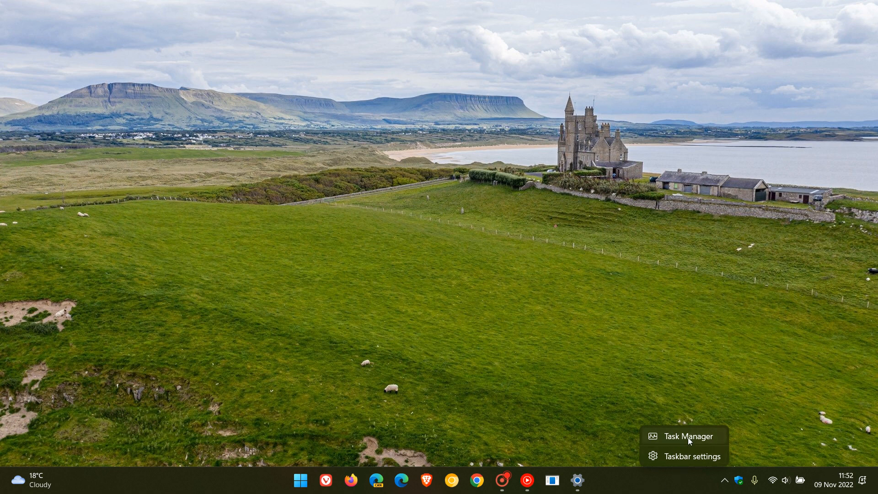
left_click(685, 436)
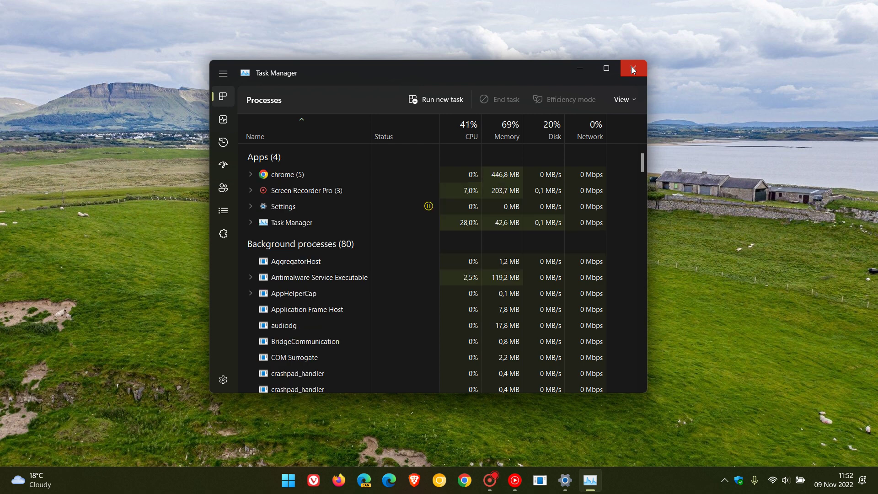
left_click(632, 67)
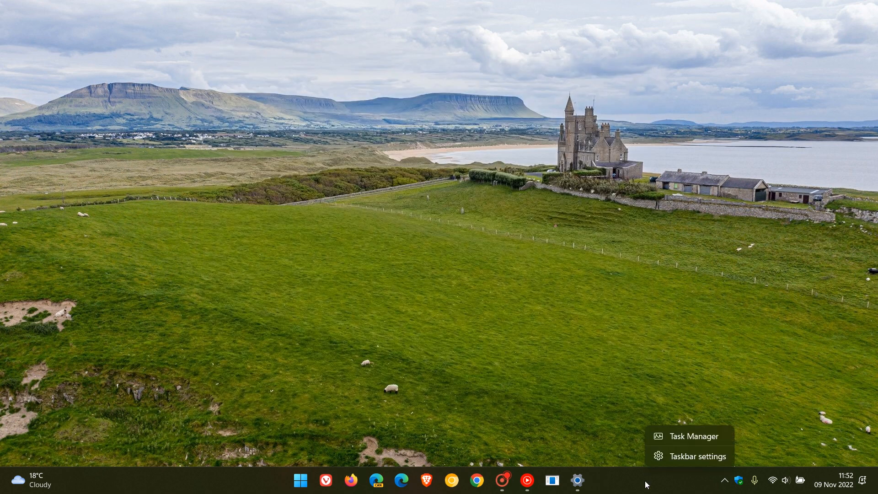
left_click(690, 435)
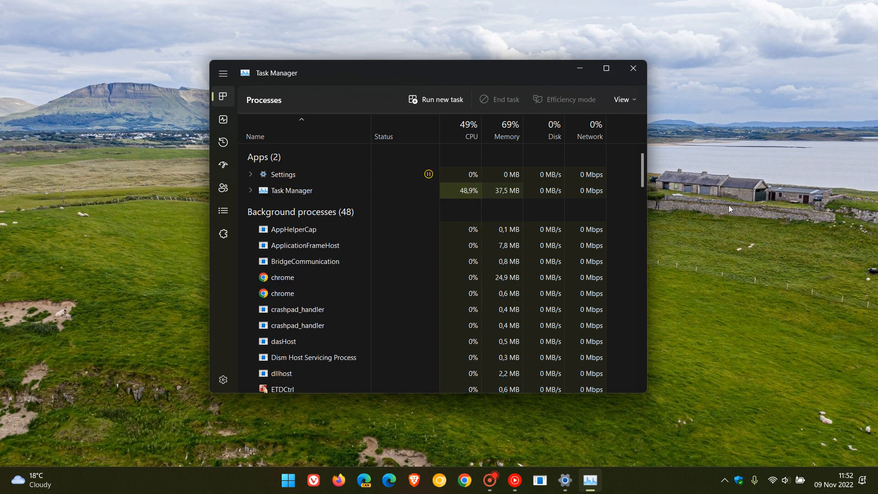
left_click(632, 68)
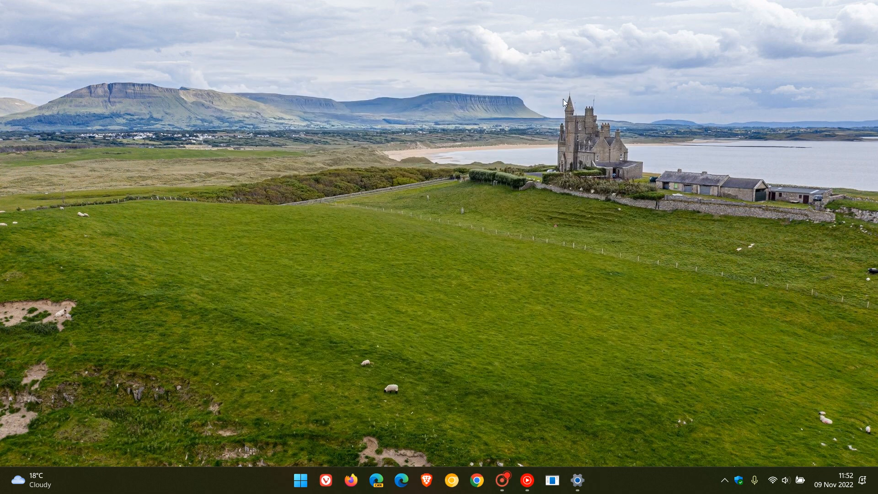
mouse_move(535, 169)
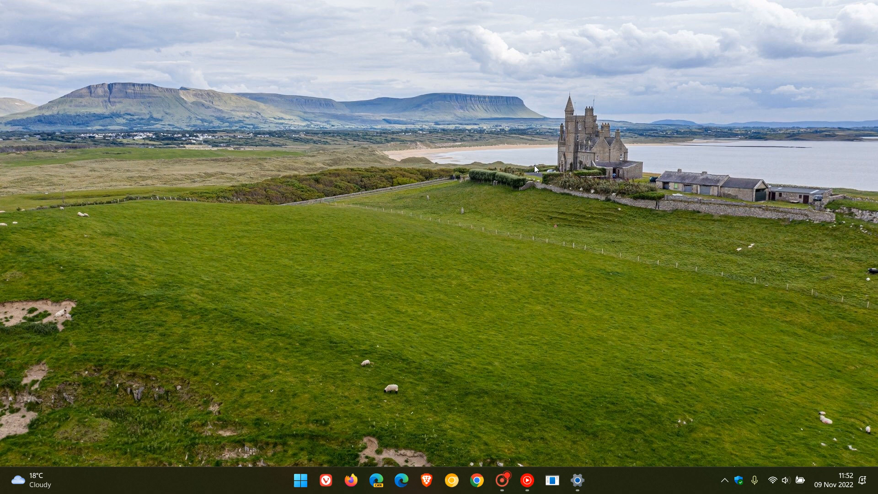
mouse_move(525, 266)
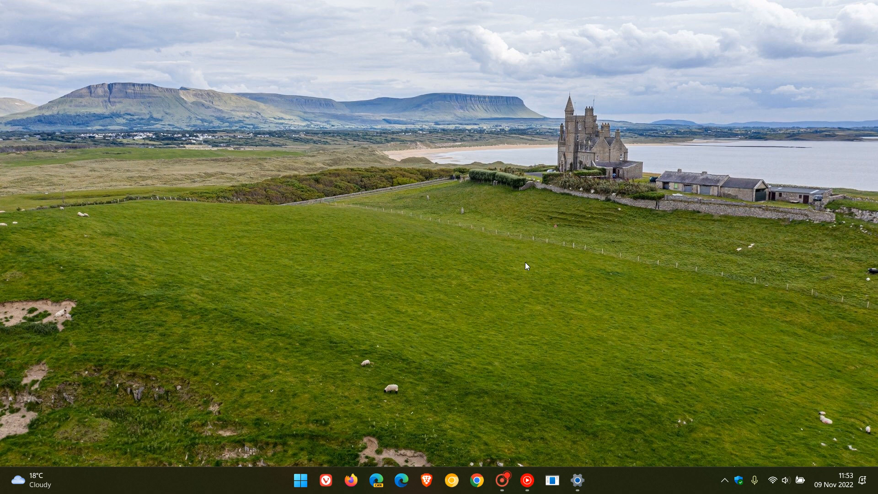
mouse_move(592, 423)
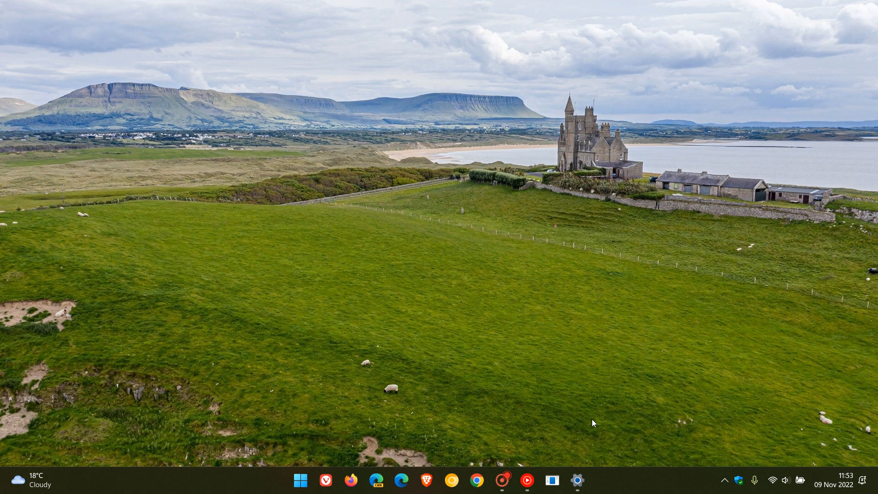
mouse_move(618, 484)
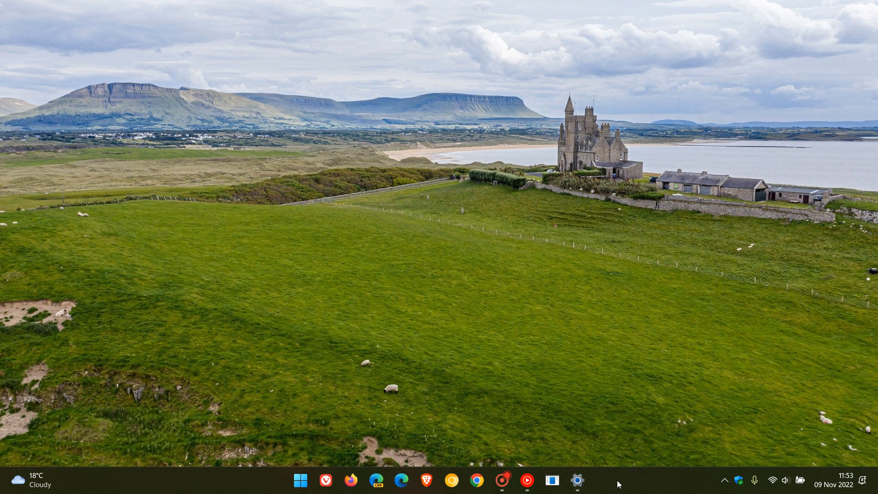
mouse_move(609, 491)
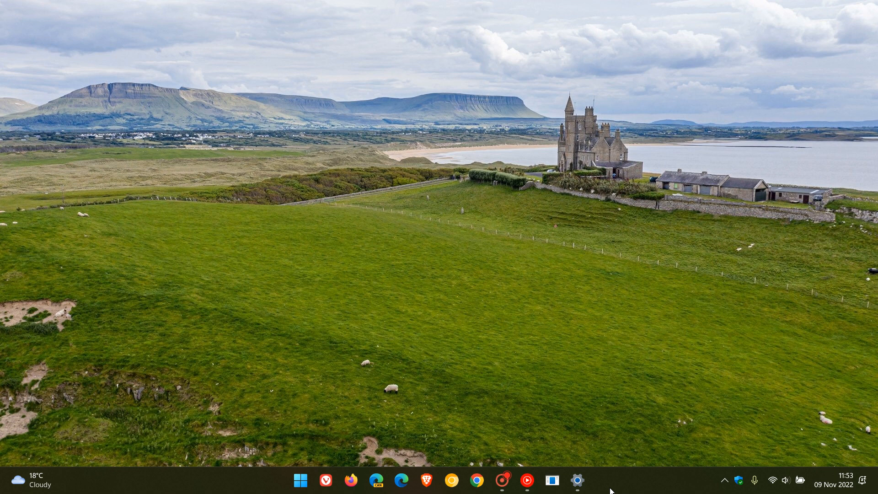
mouse_move(625, 482)
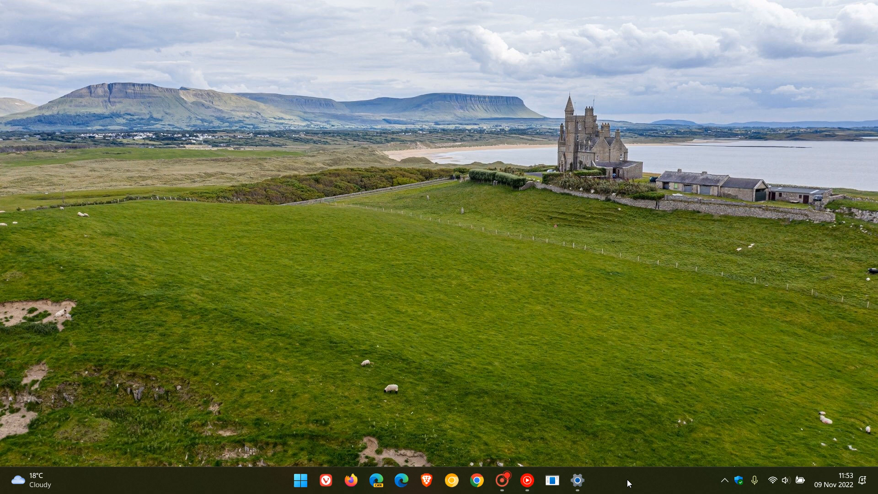
Restore the Settings window and show the Accounts page, scrolling through its backup-related items.
left_click(577, 480)
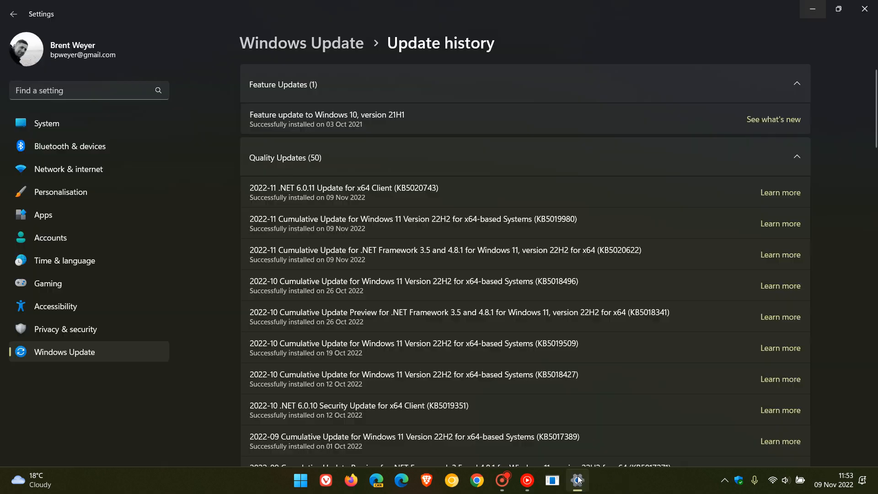
left_click(50, 237)
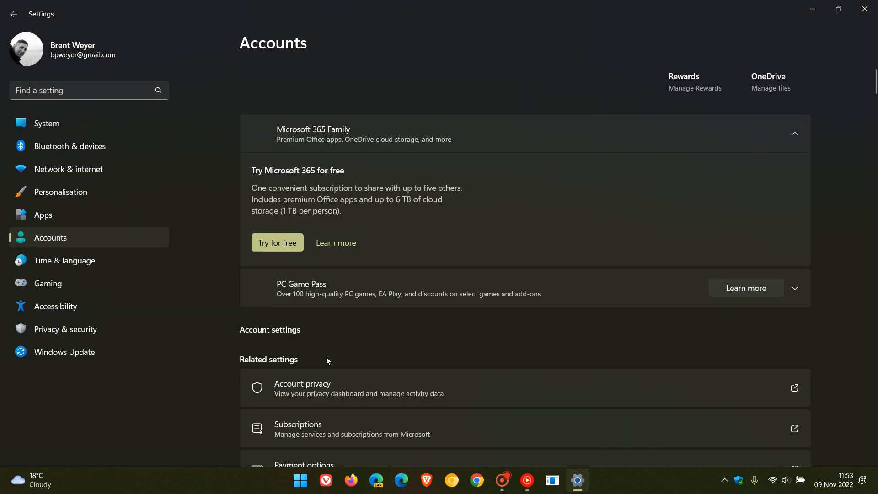
scroll("down", 3)
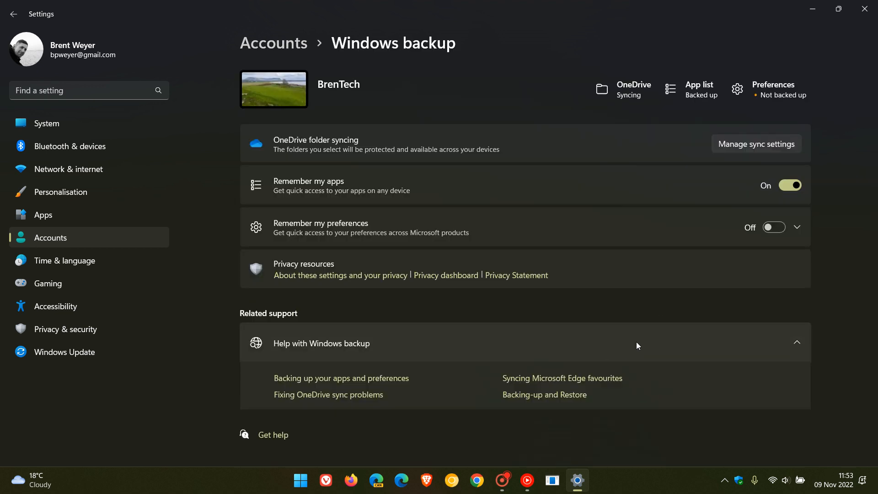
mouse_move(671, 292)
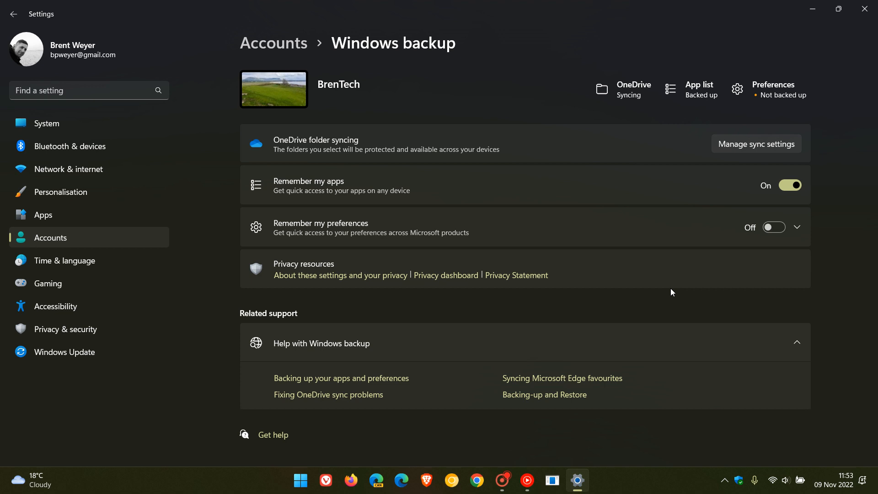
mouse_move(112, 245)
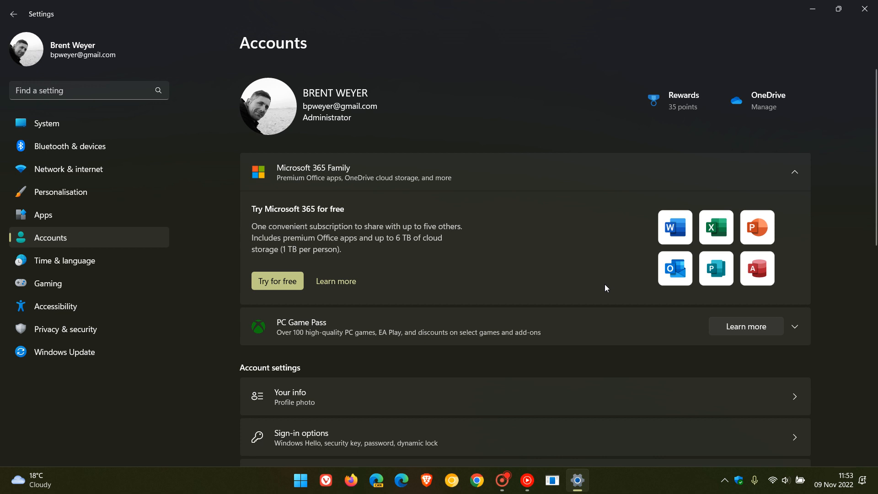
mouse_move(589, 289)
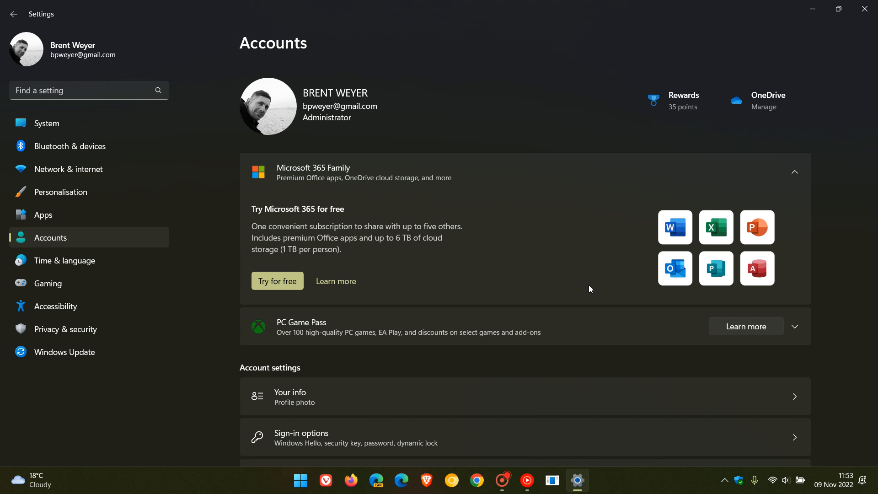
mouse_move(573, 278)
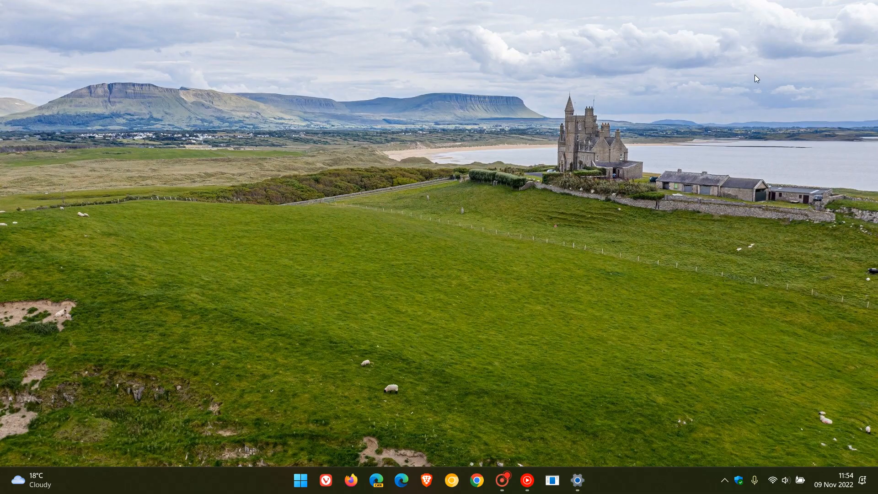
right_click(670, 480)
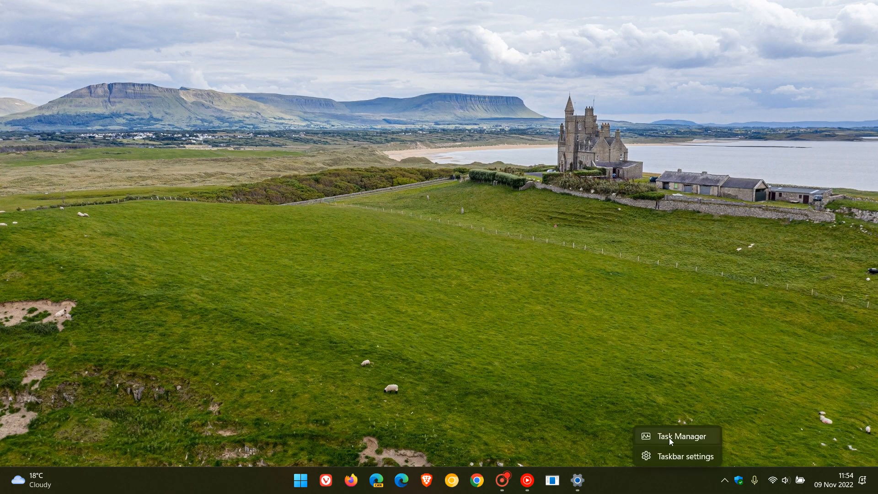
left_click(565, 212)
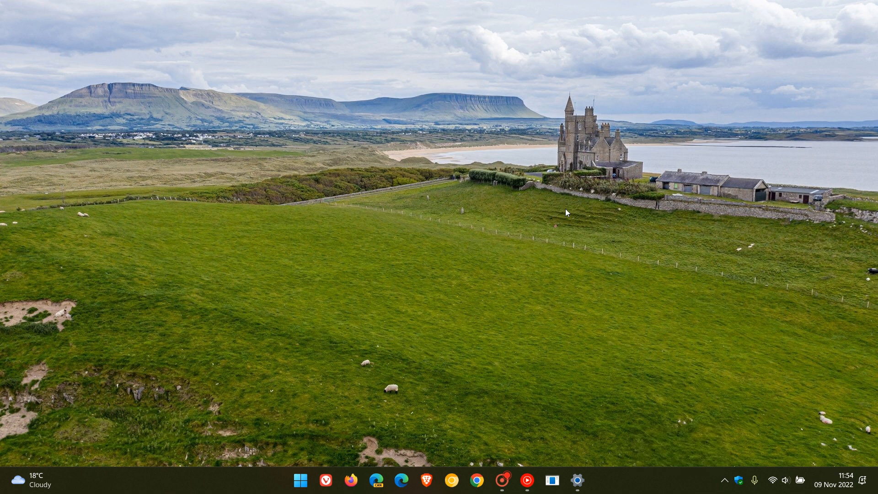
mouse_move(542, 226)
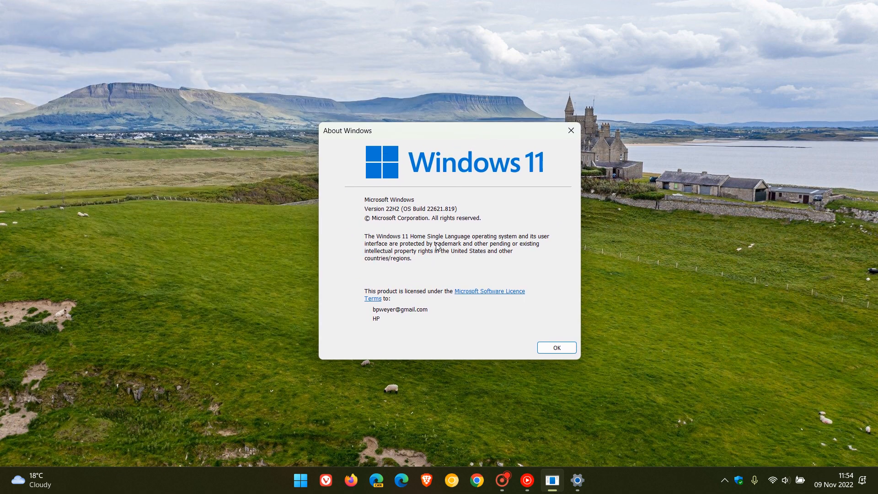
mouse_move(430, 224)
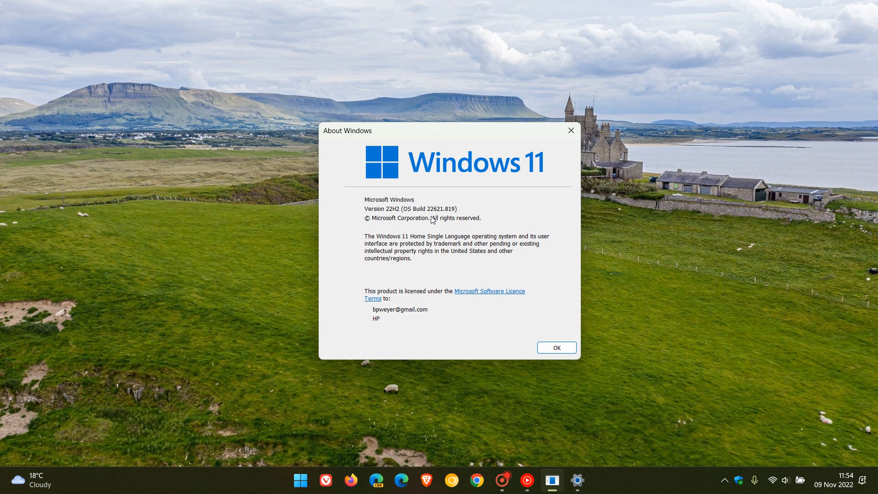
mouse_move(447, 218)
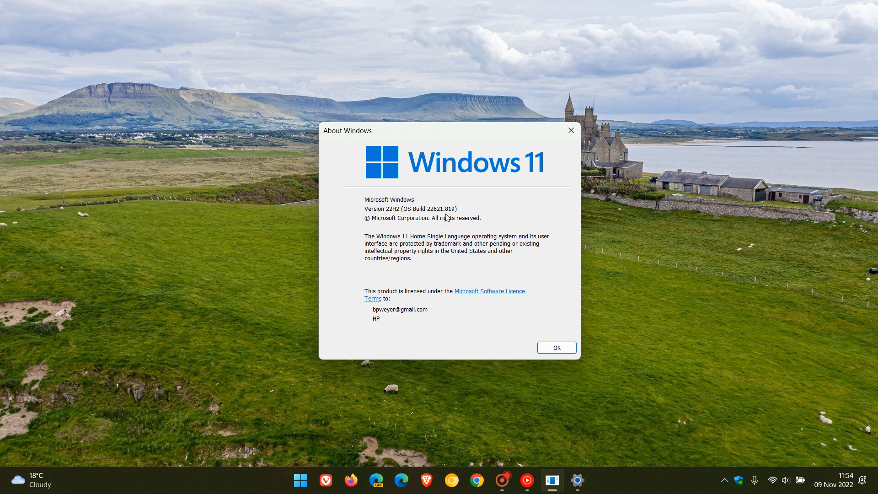
mouse_move(455, 219)
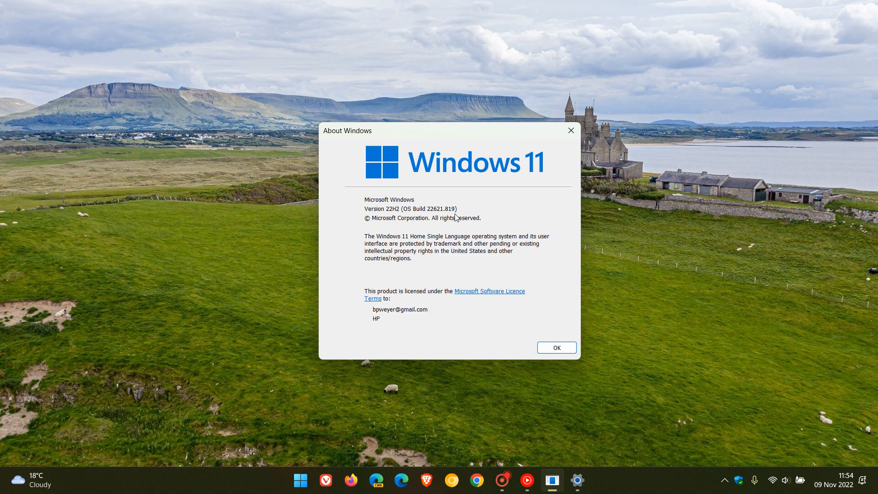
mouse_move(560, 330)
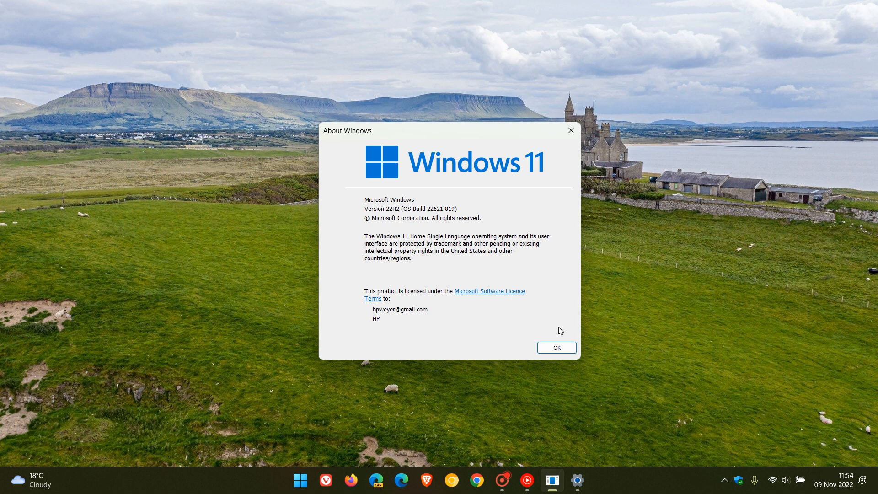
Close the About Windows dialog with OK, leaving the bare desktop showing.
left_click(555, 347)
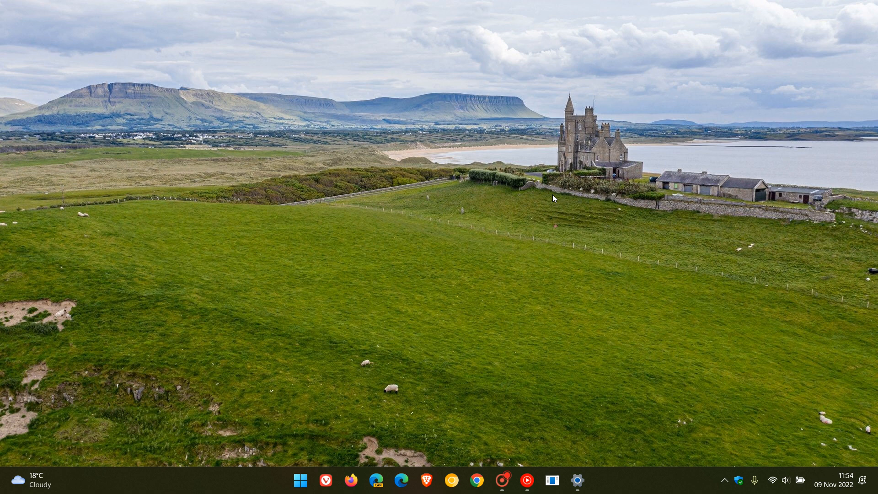
mouse_move(543, 239)
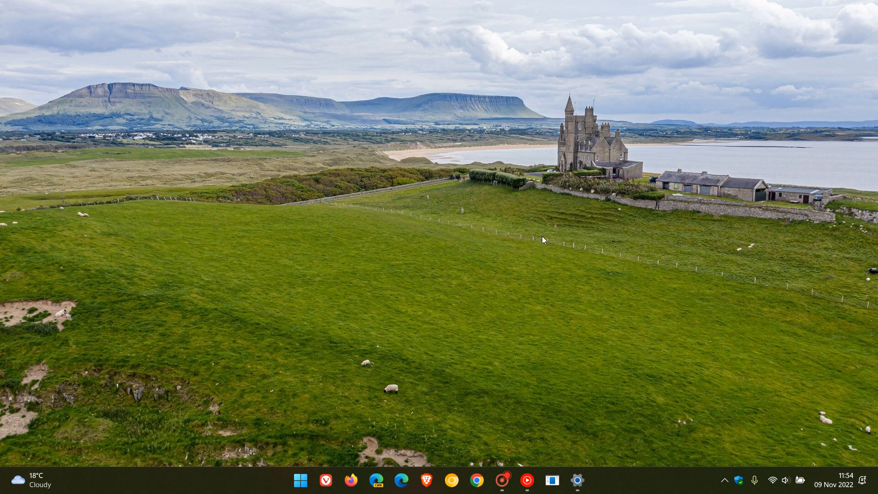